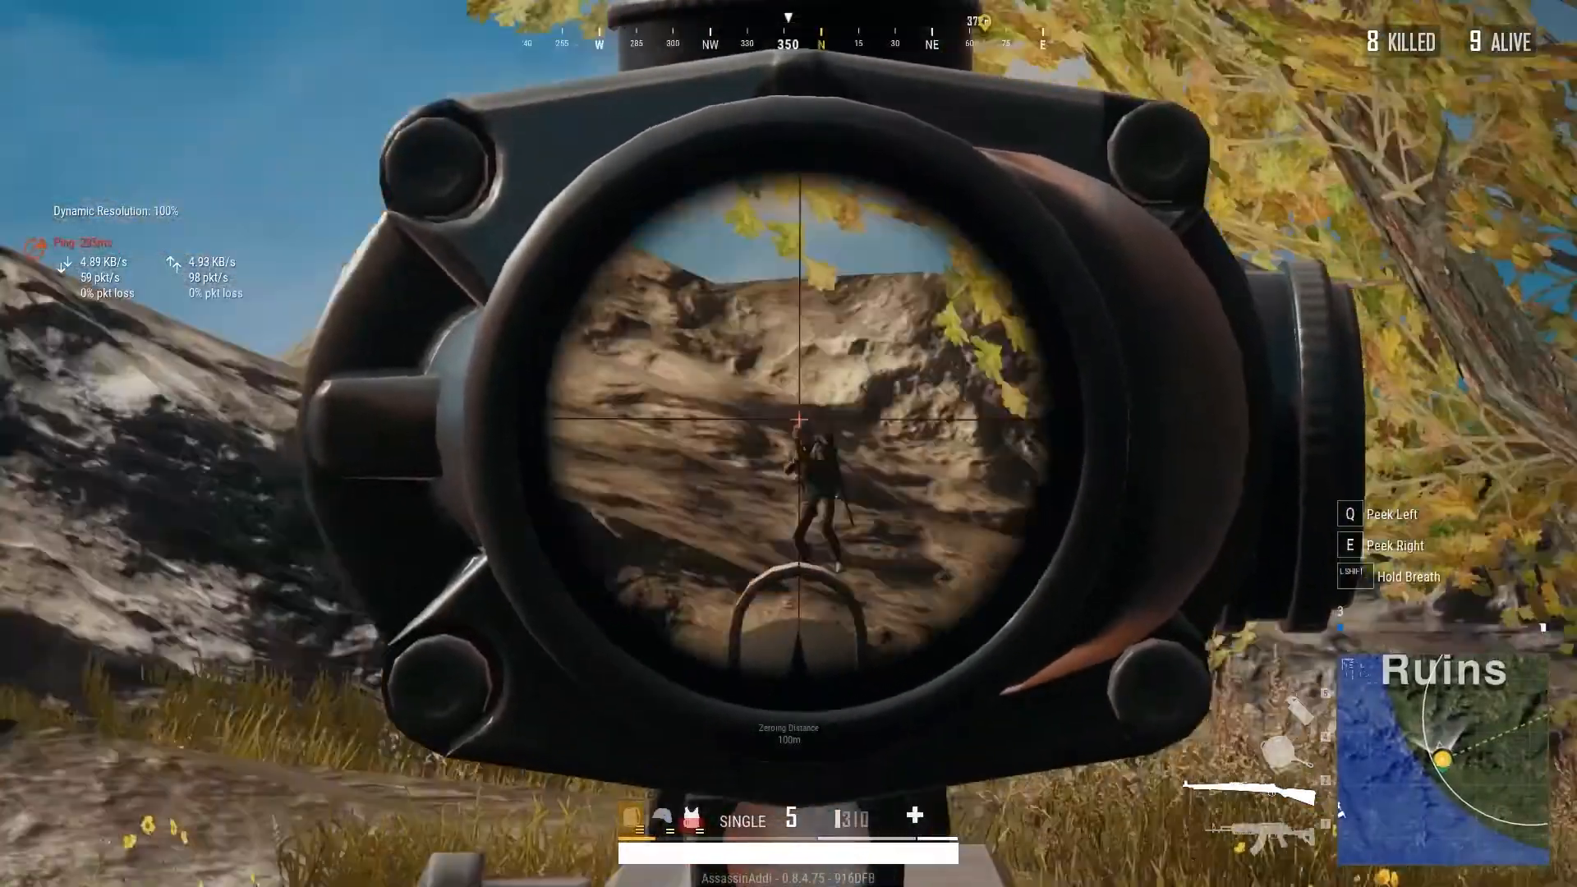
Review the GameLoop emulator details on the tencentgamingbuddy.co page
left_click(797, 419)
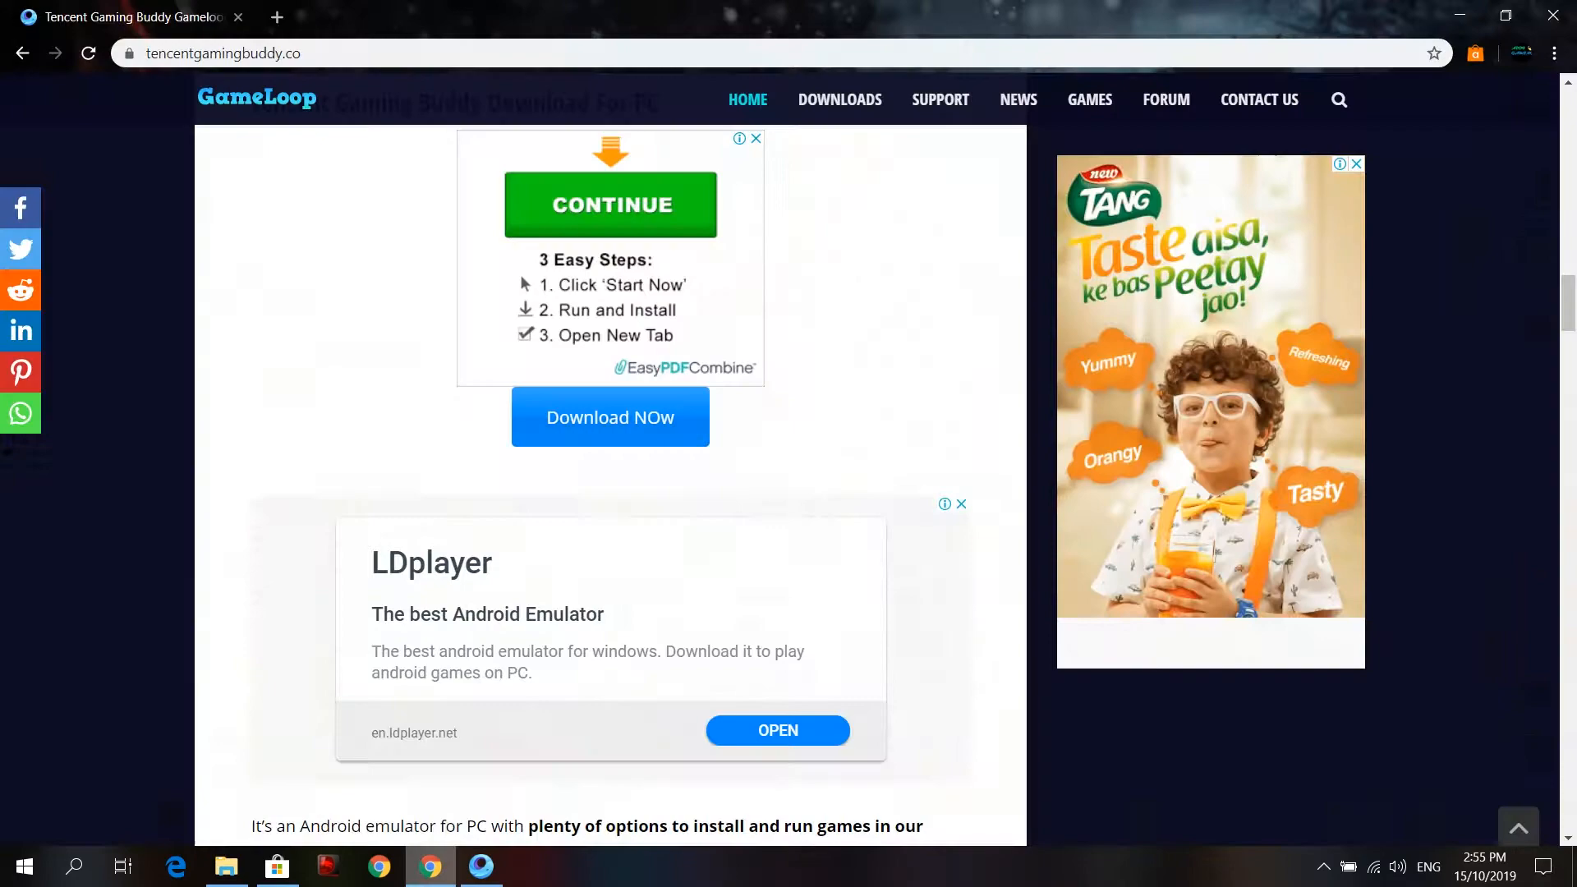
scroll("down", 3)
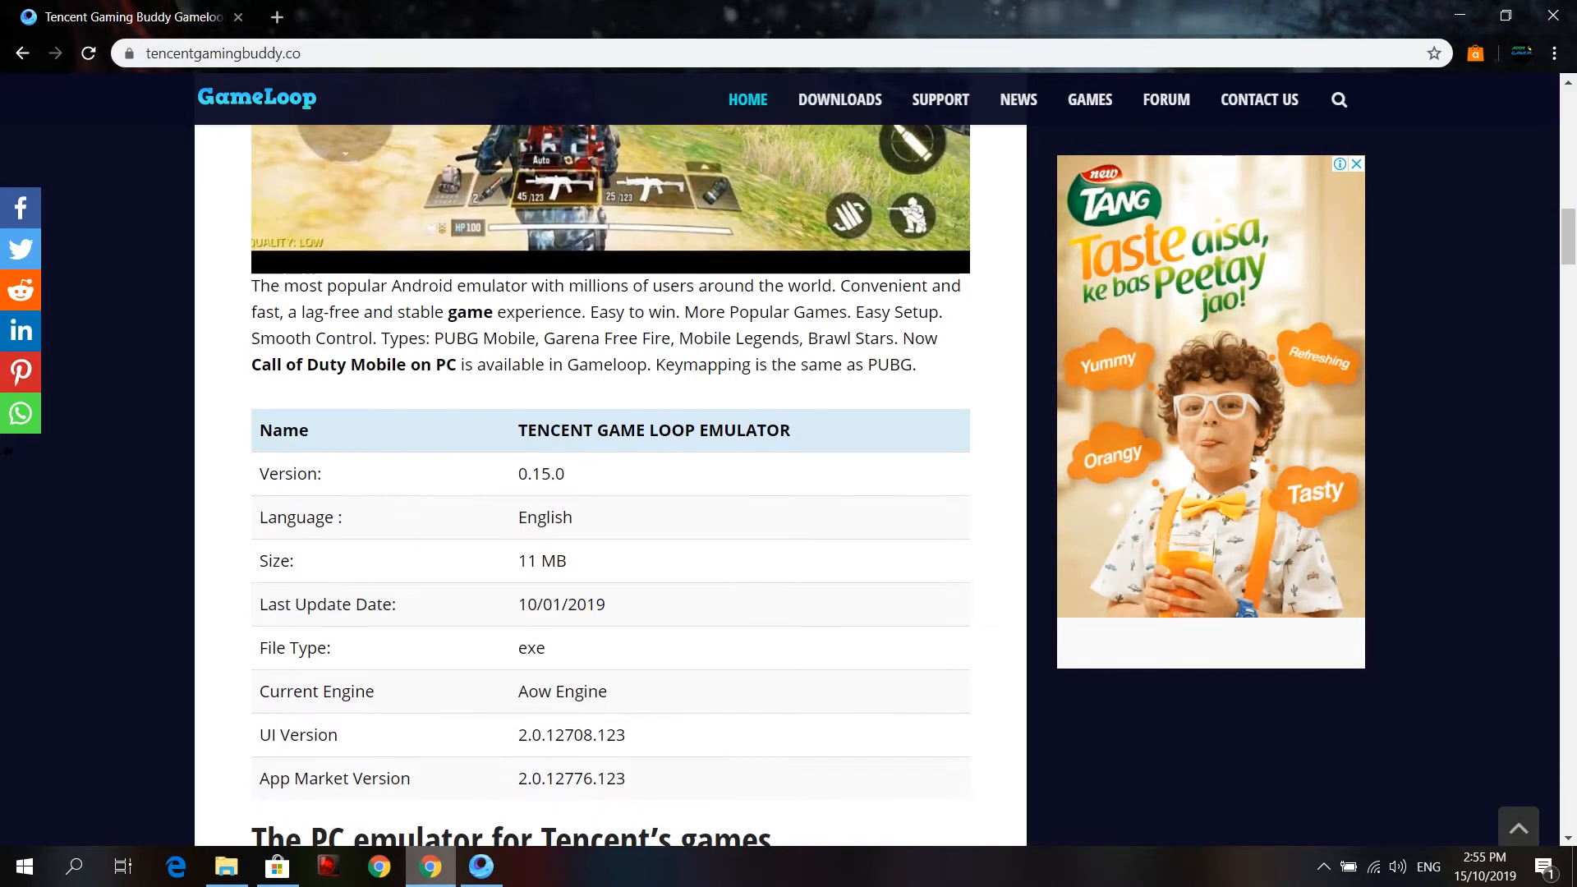
scroll("up", 3)
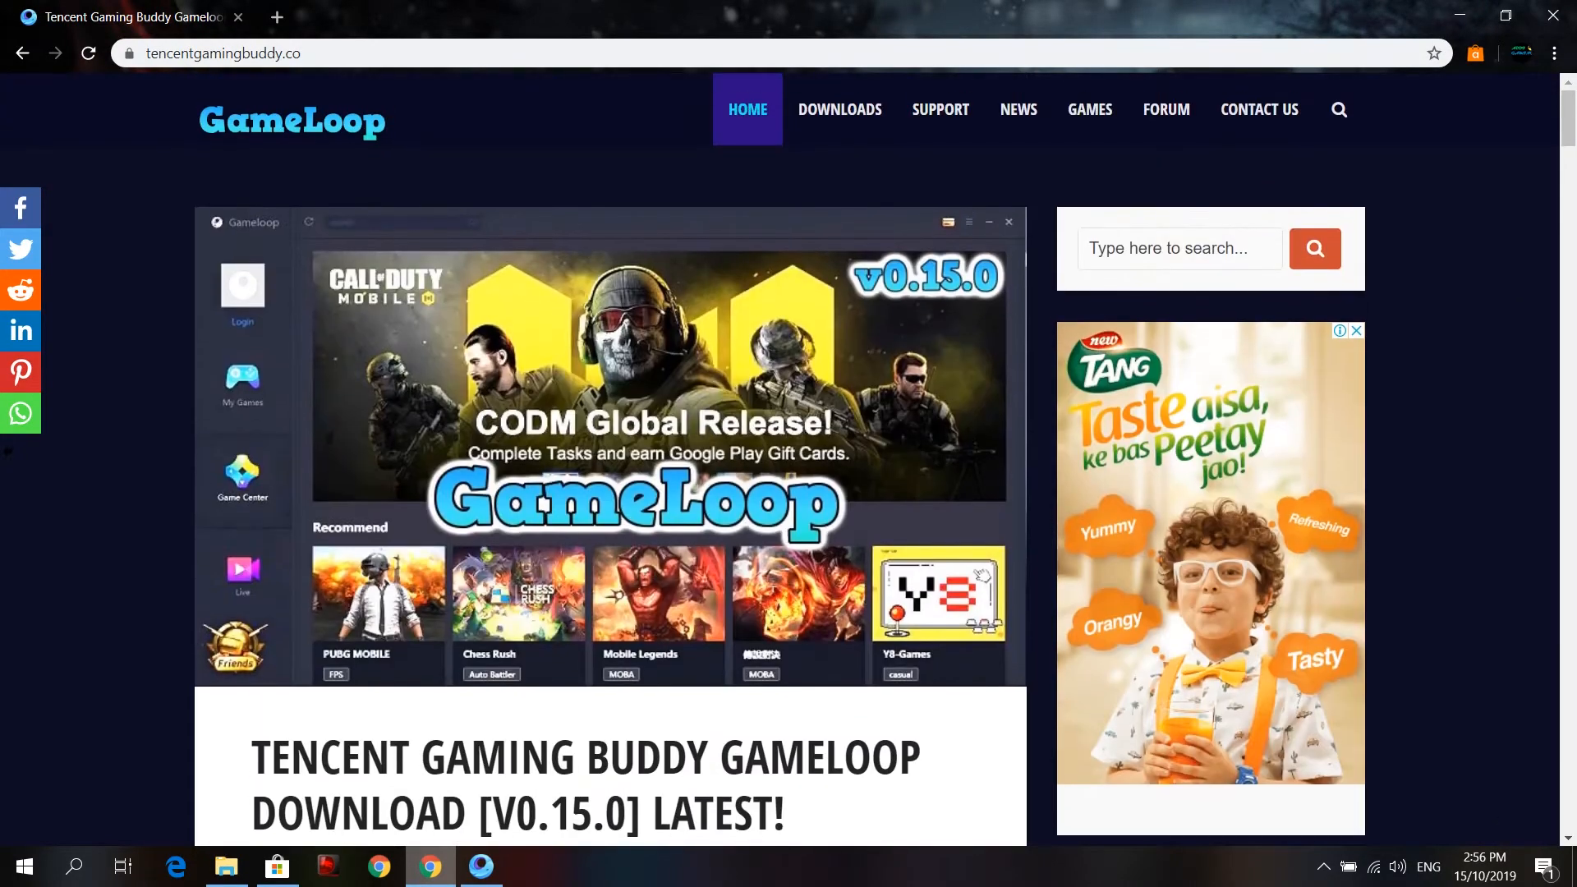
scroll("down", 3)
type("tence")
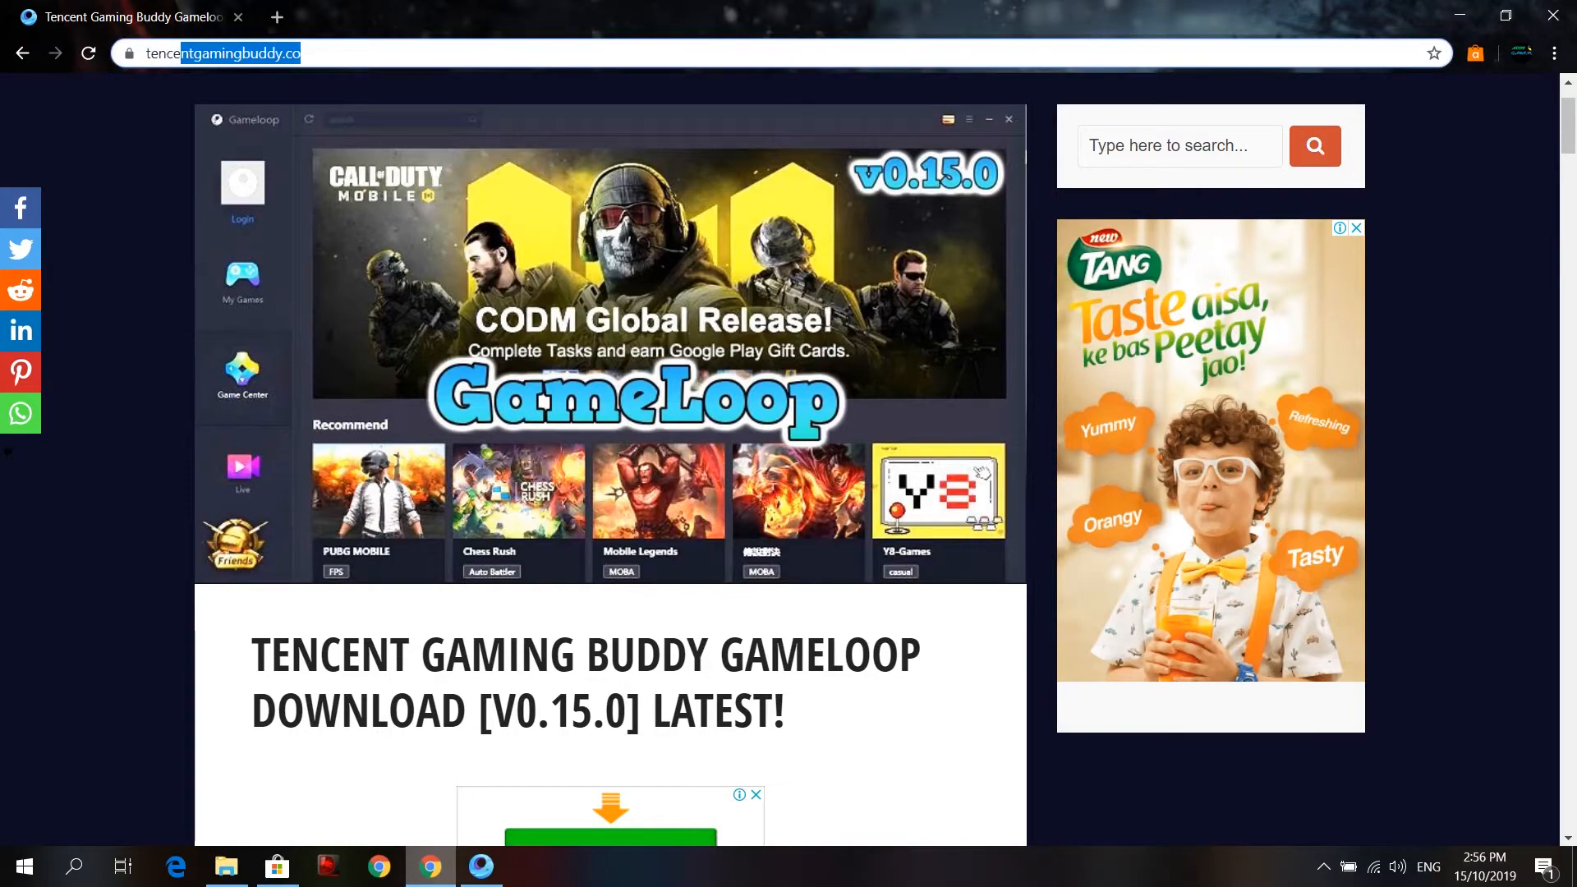
Replace the address with gameloop.me and browse its homepage
triple_click(213, 52)
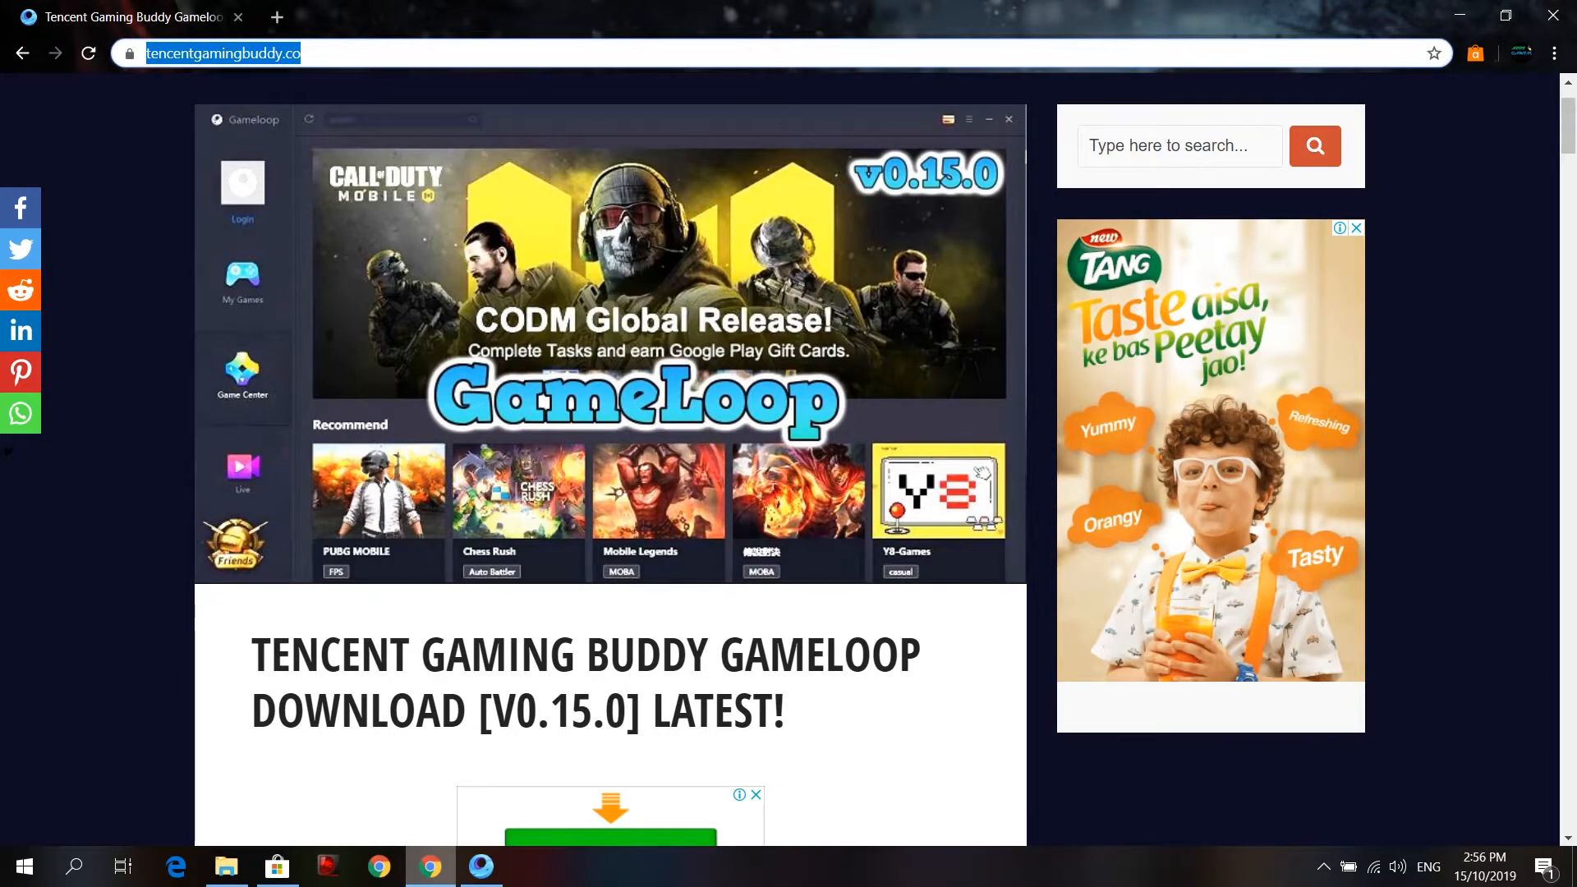
scroll("down", 3)
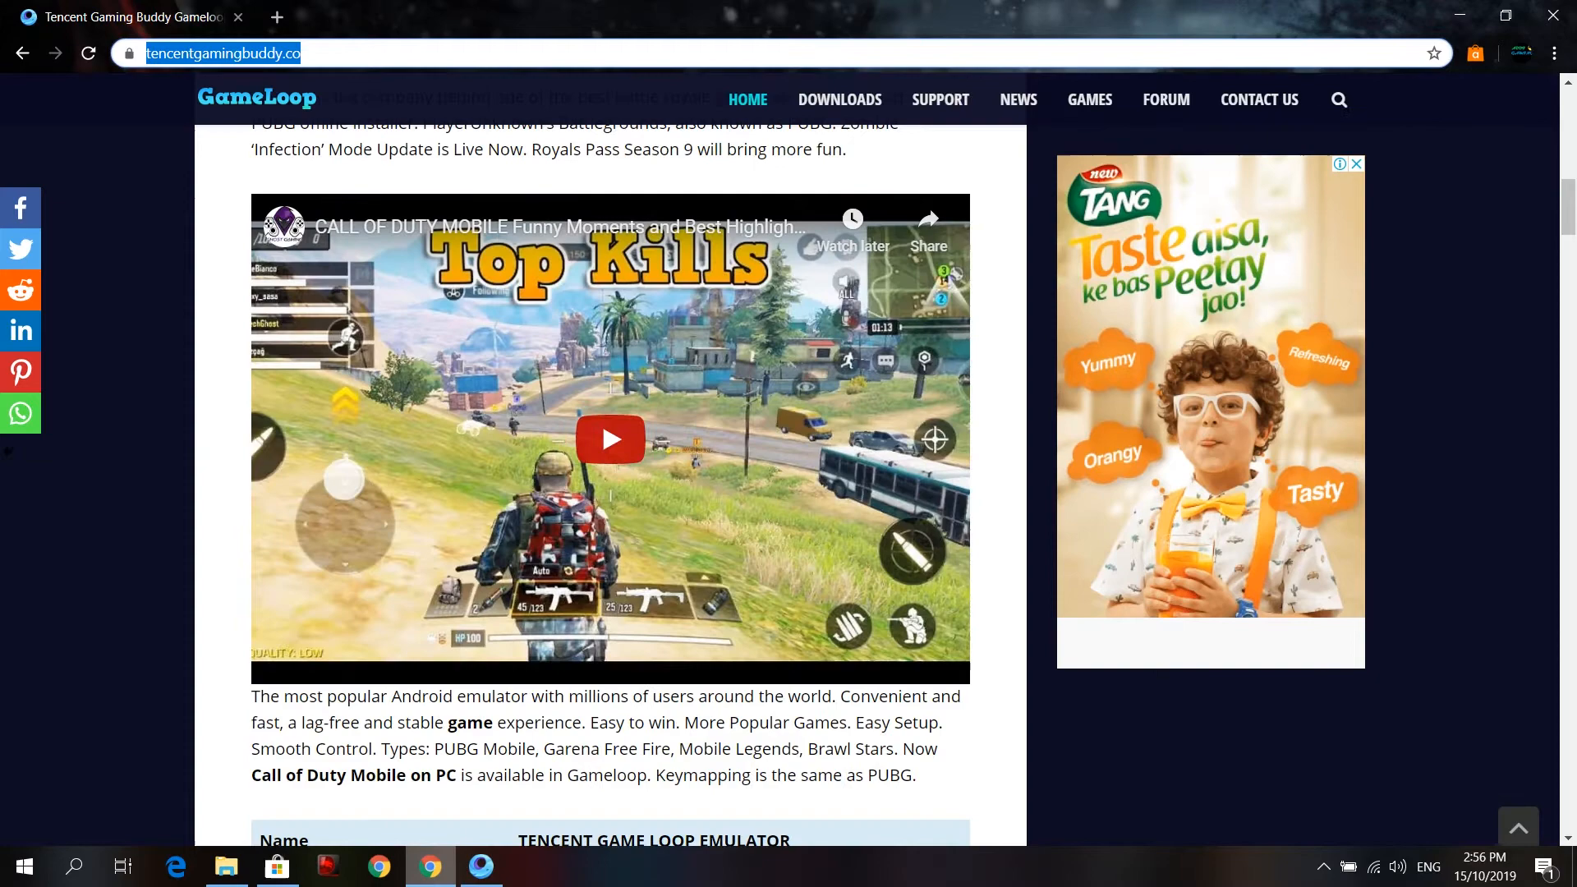
scroll("down", 3)
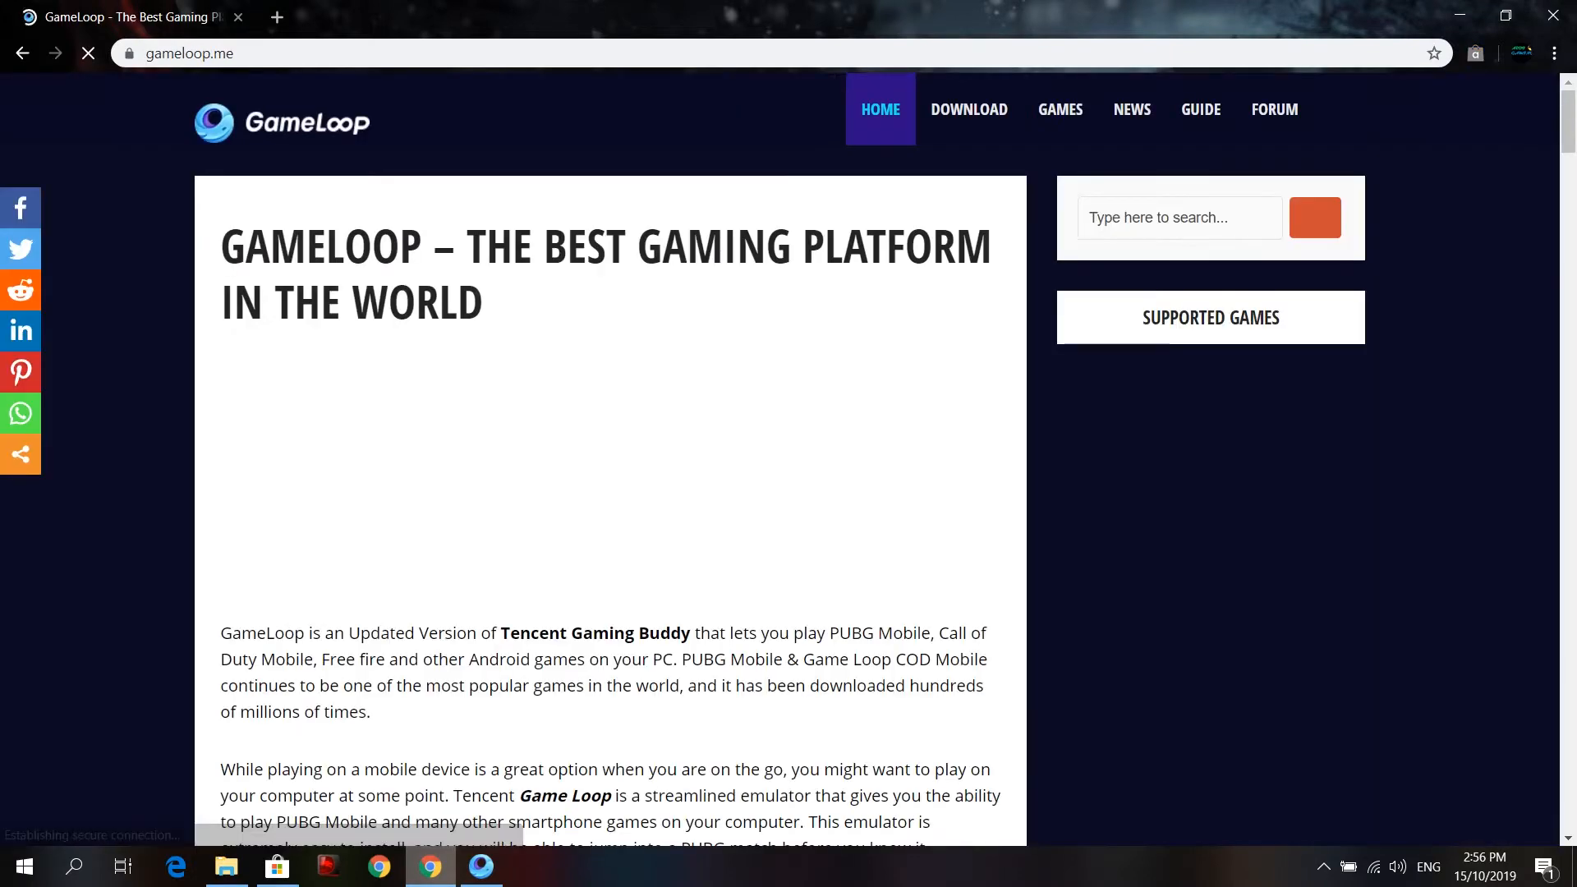
Start the GameLoop emulator download via Download Now below the emulator details table
scroll("down", 3)
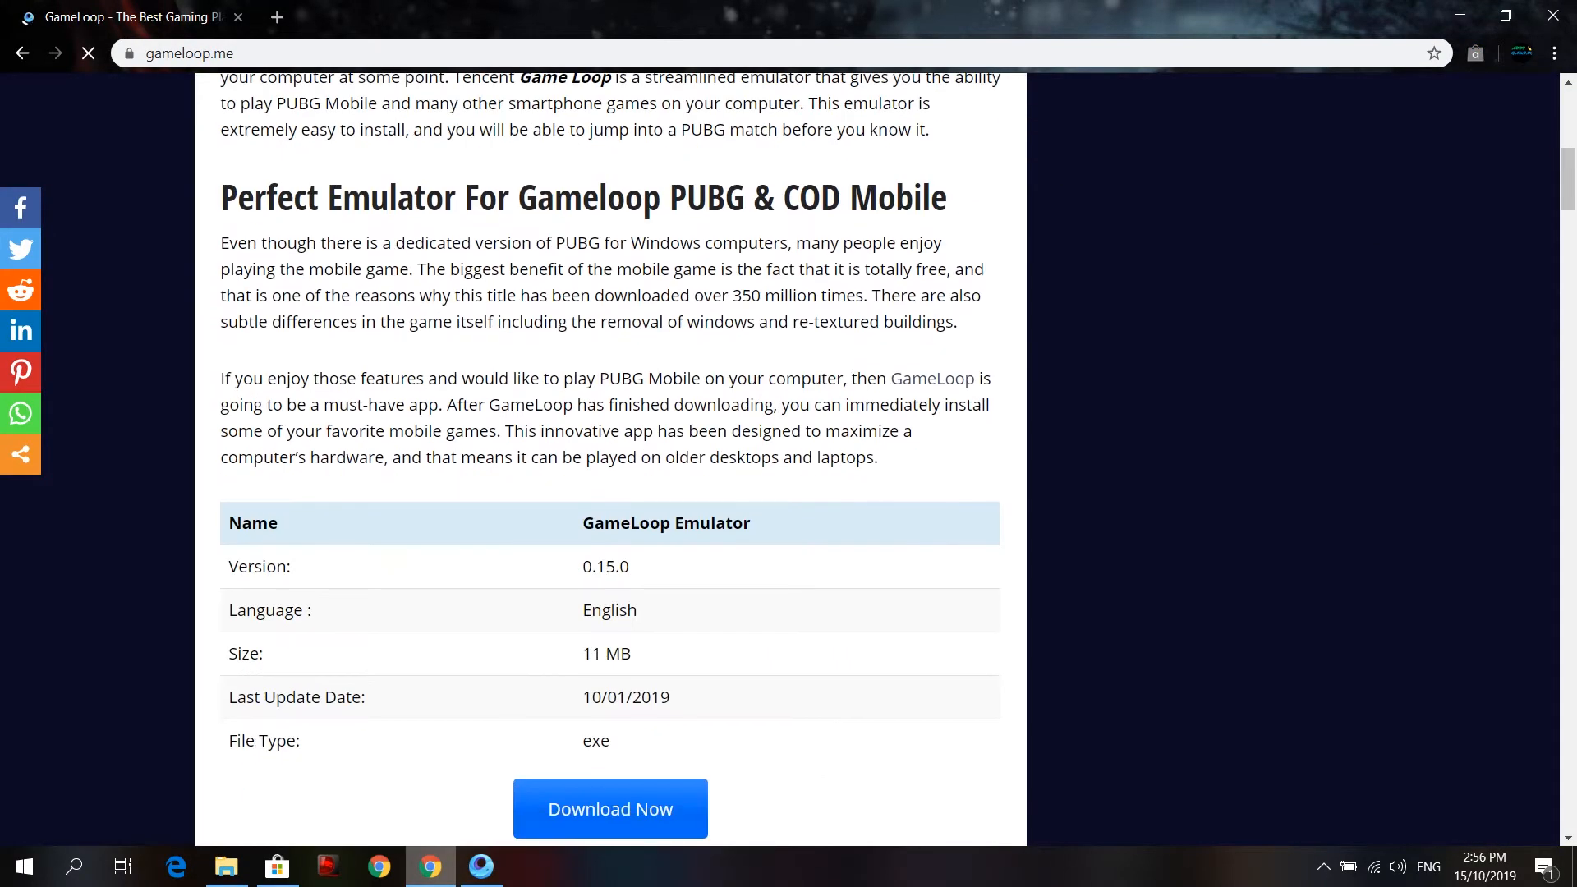
scroll("down", 3)
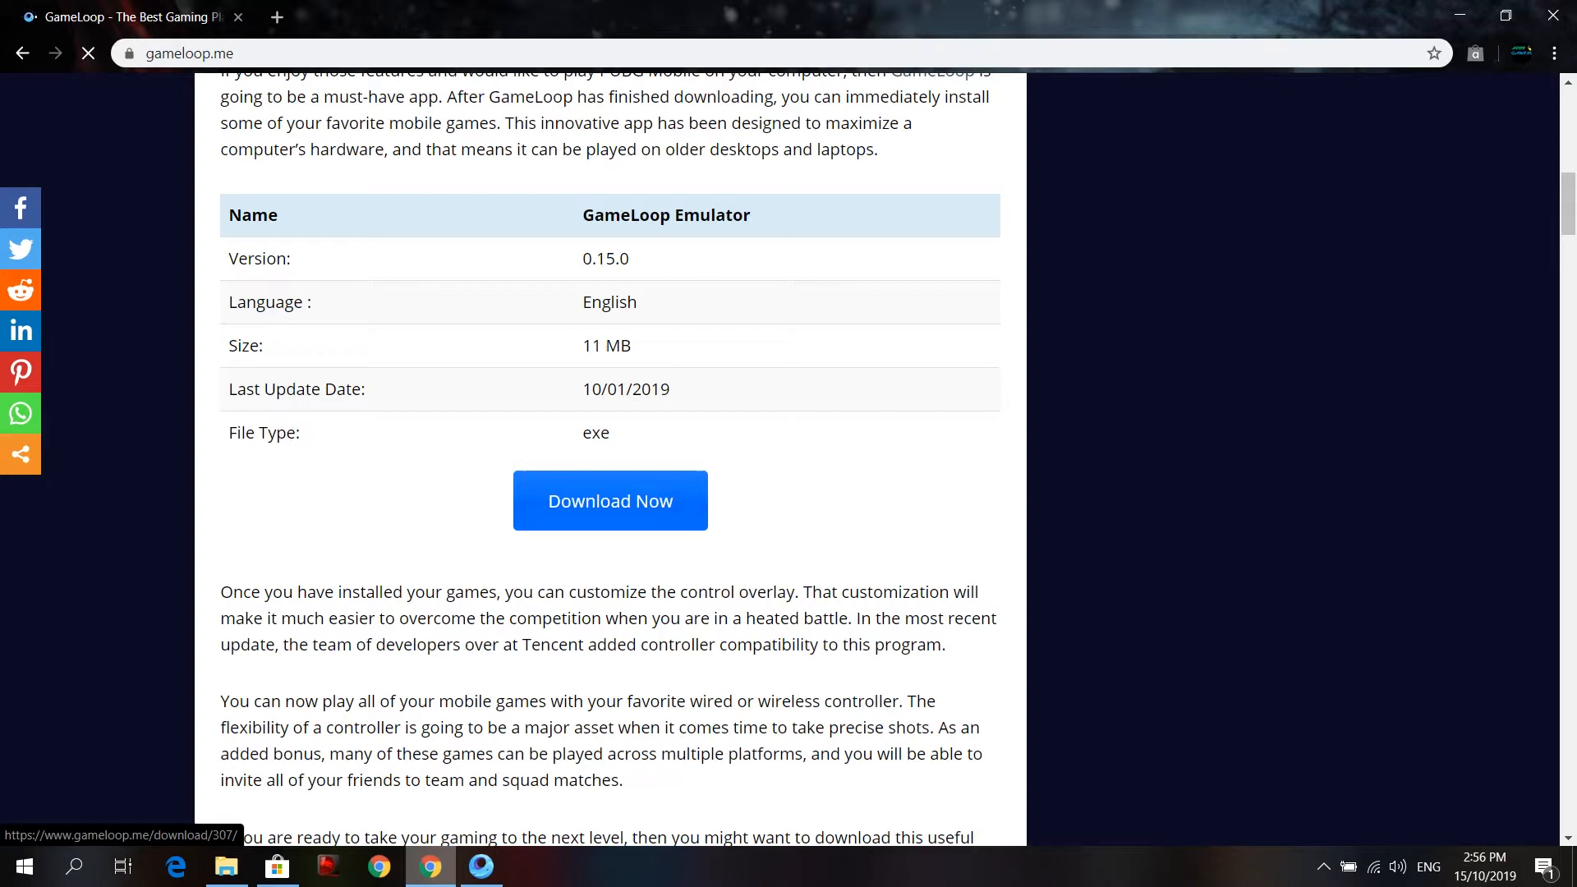
left_click(610, 500)
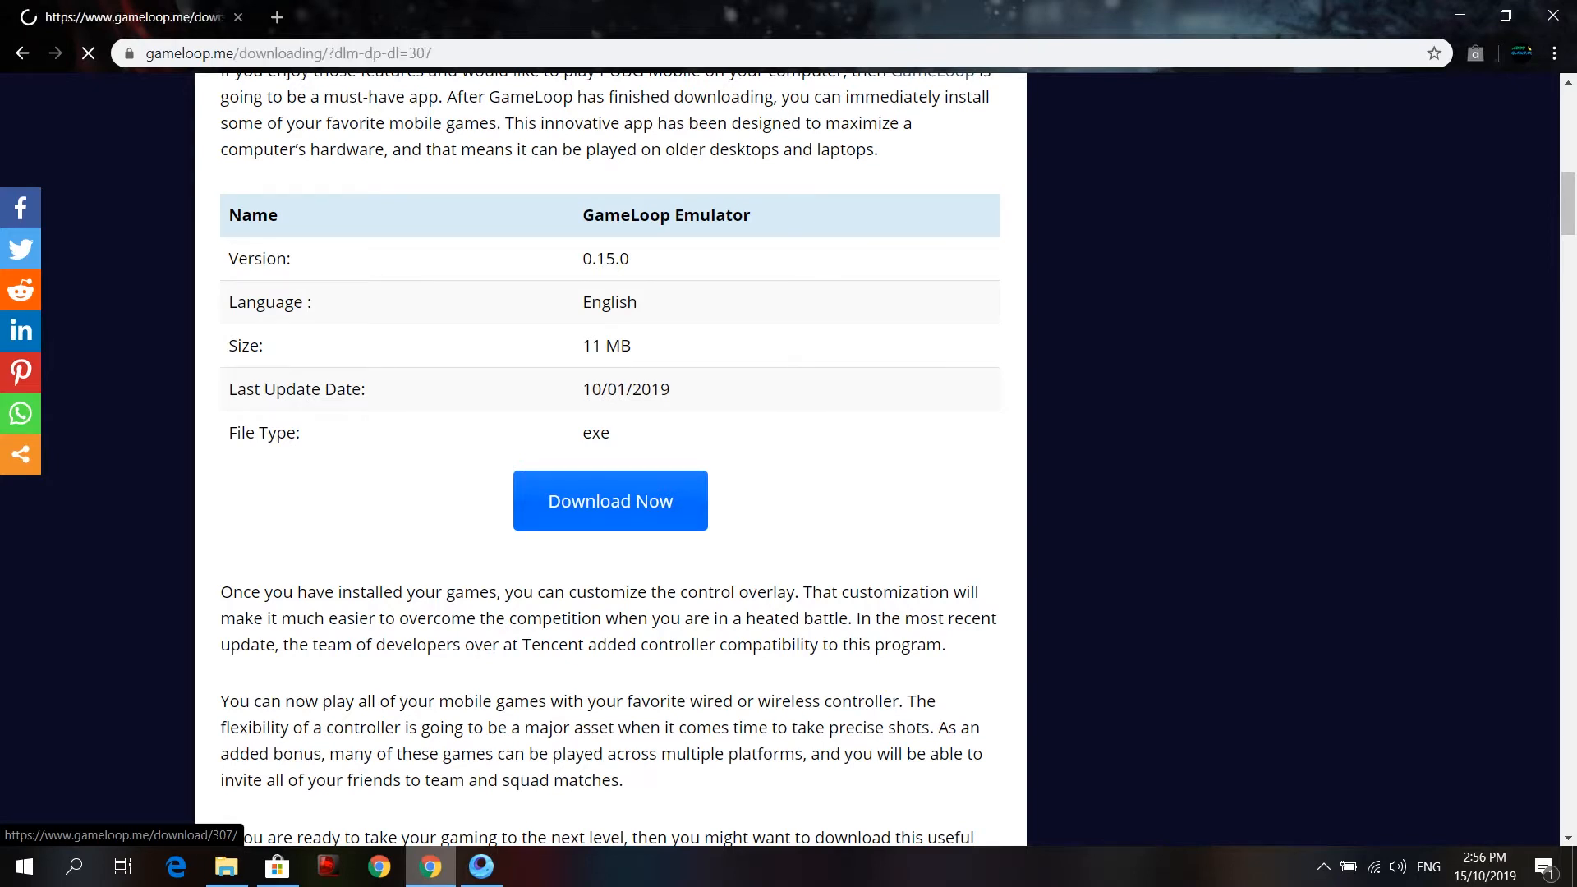
left_click(610, 500)
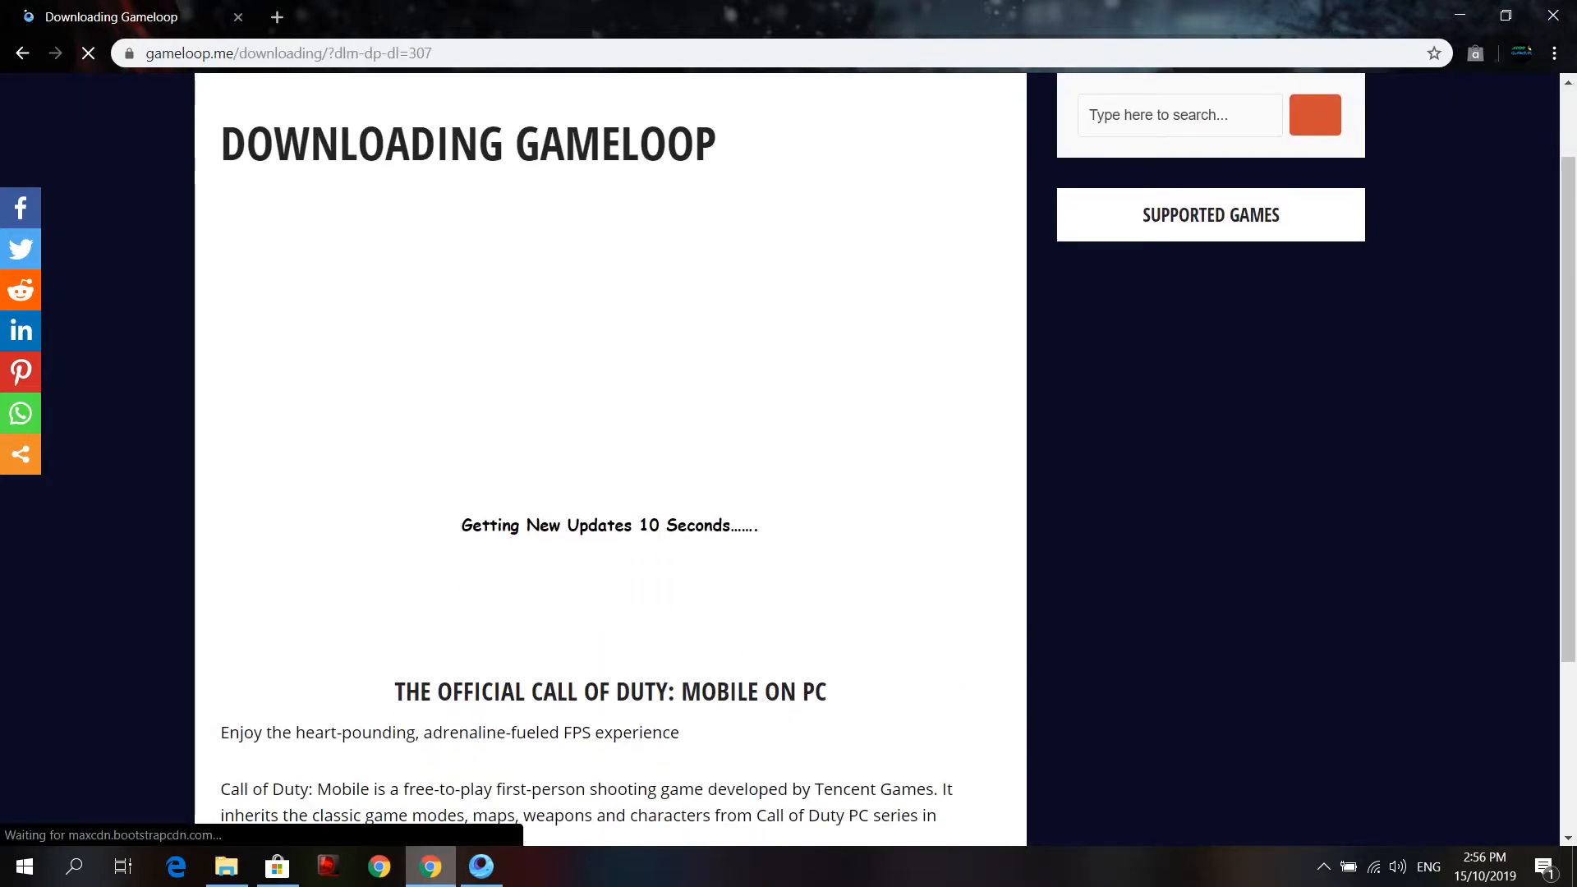
scroll("down", 3)
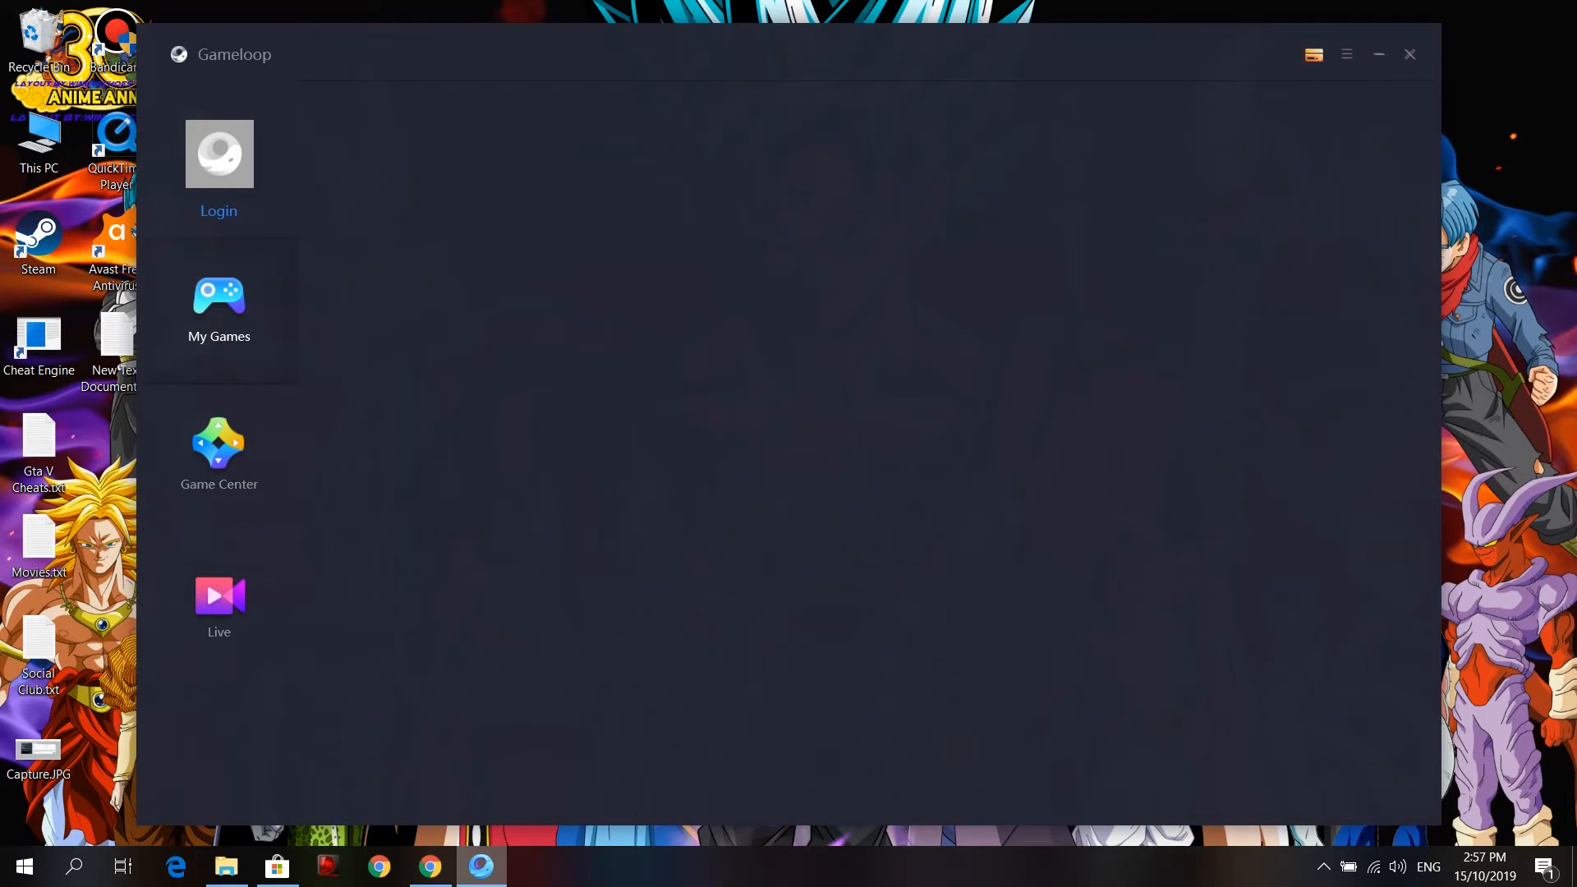
Show My Games with Call of Duty International and bring up its server choices
left_click(219, 306)
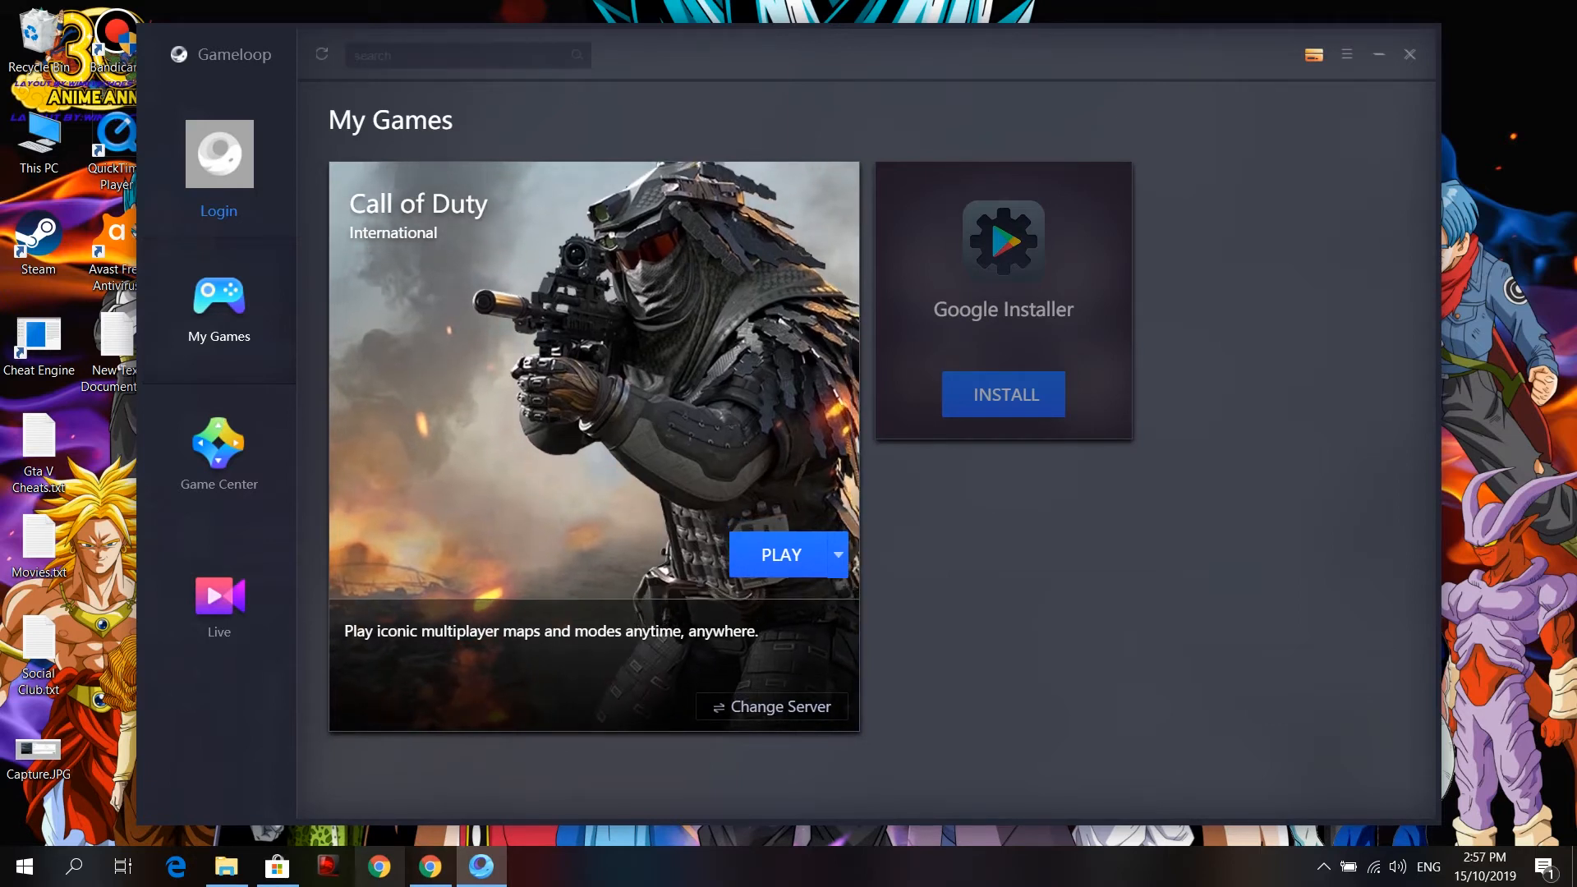
left_click(463, 55)
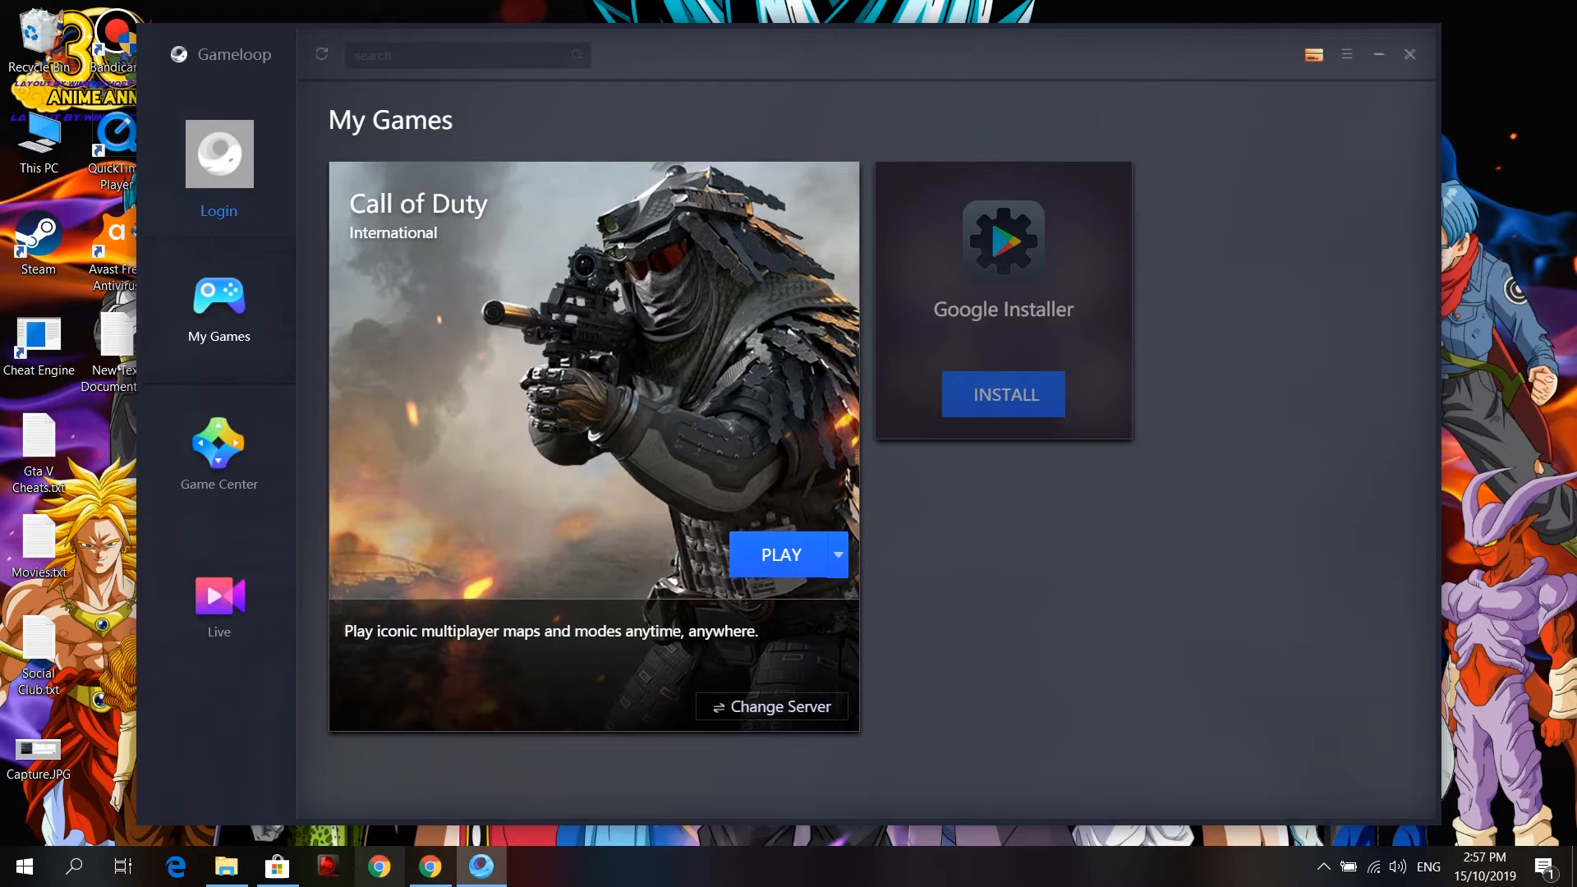
left_click(771, 706)
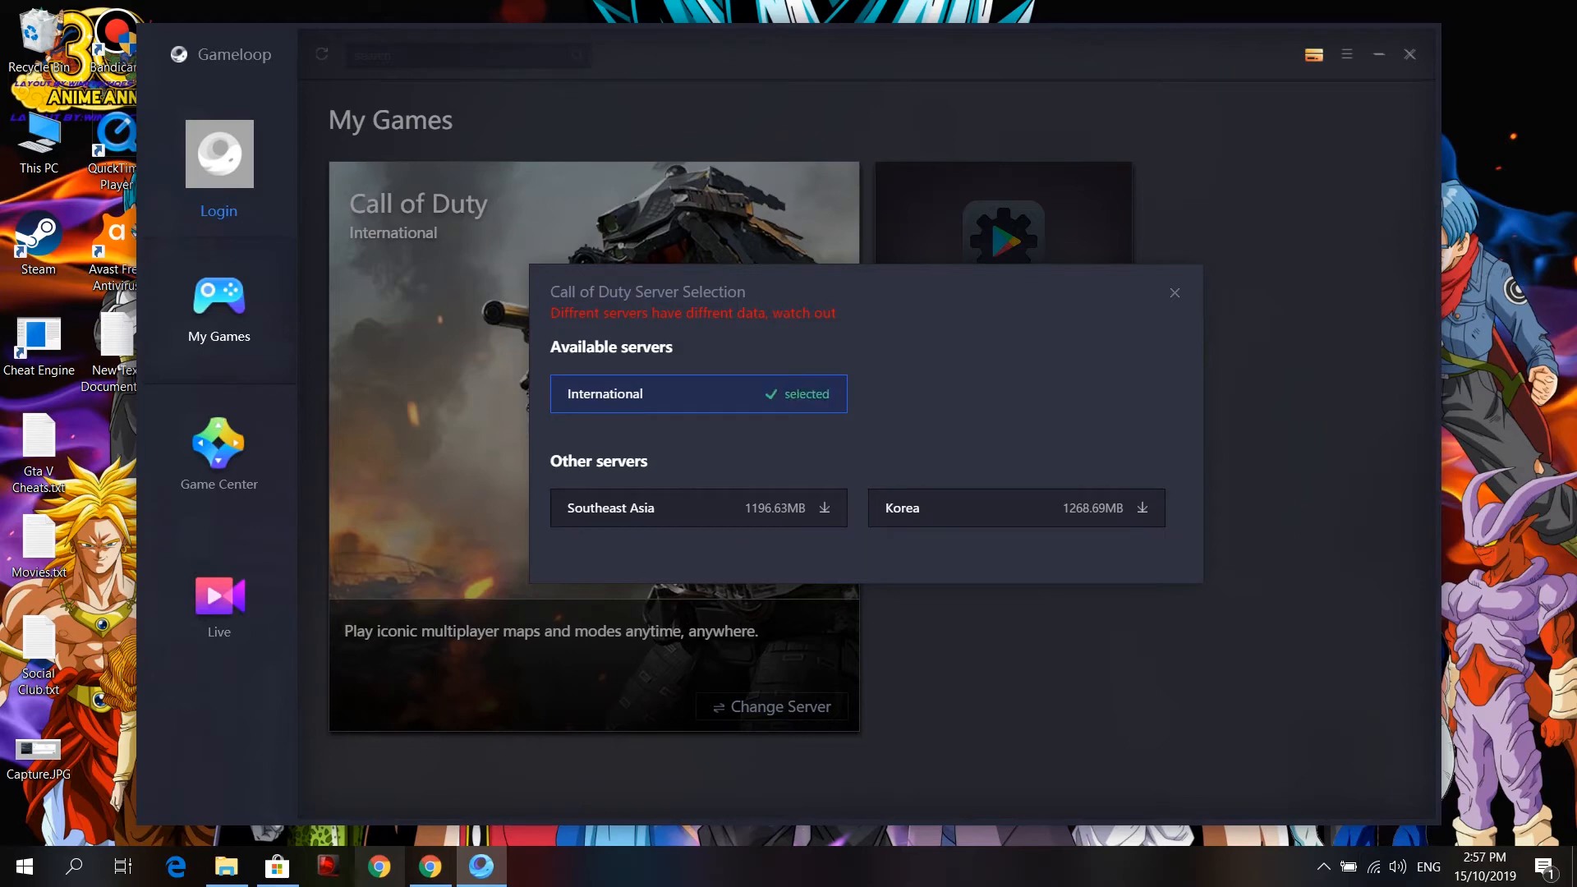
Keep the International server and launch Call of Duty in the Turbo AOW Engine
left_click(1174, 292)
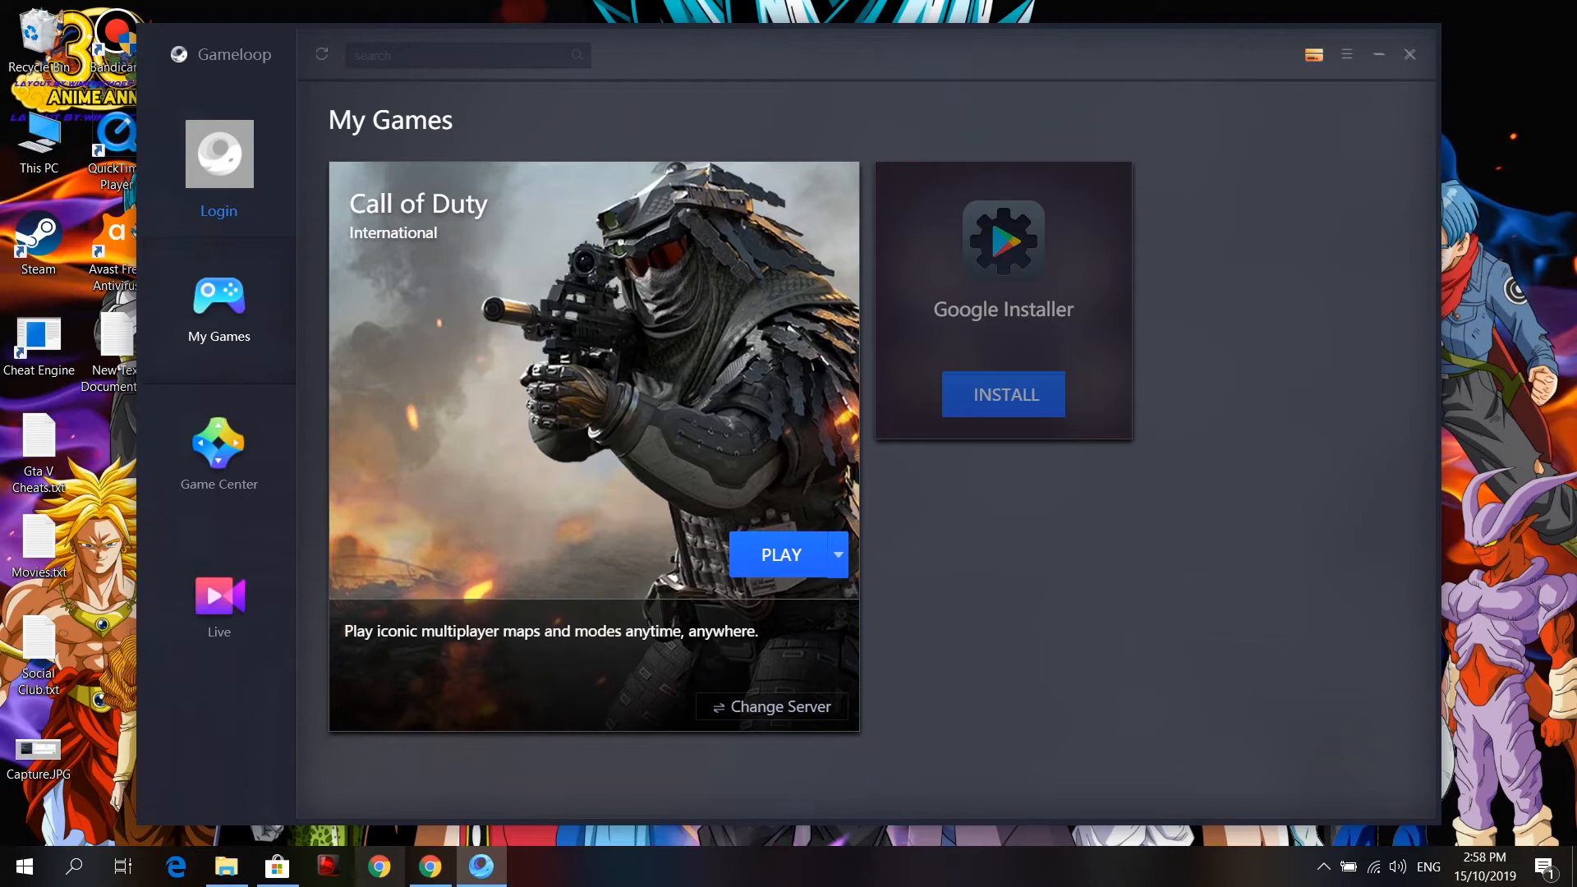
left_click(780, 554)
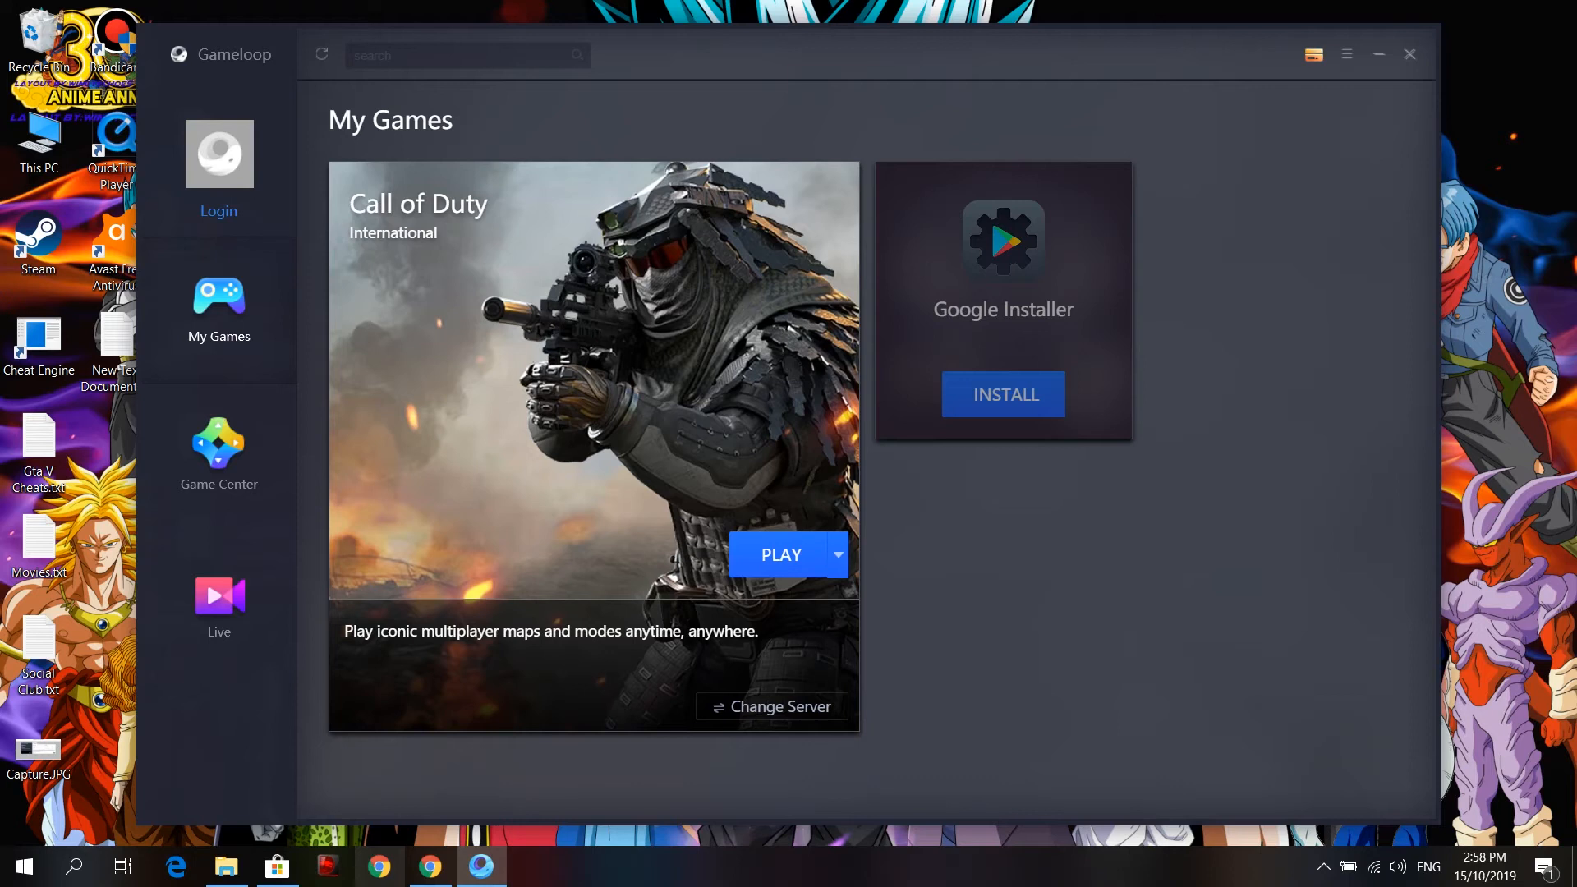
left_click(781, 555)
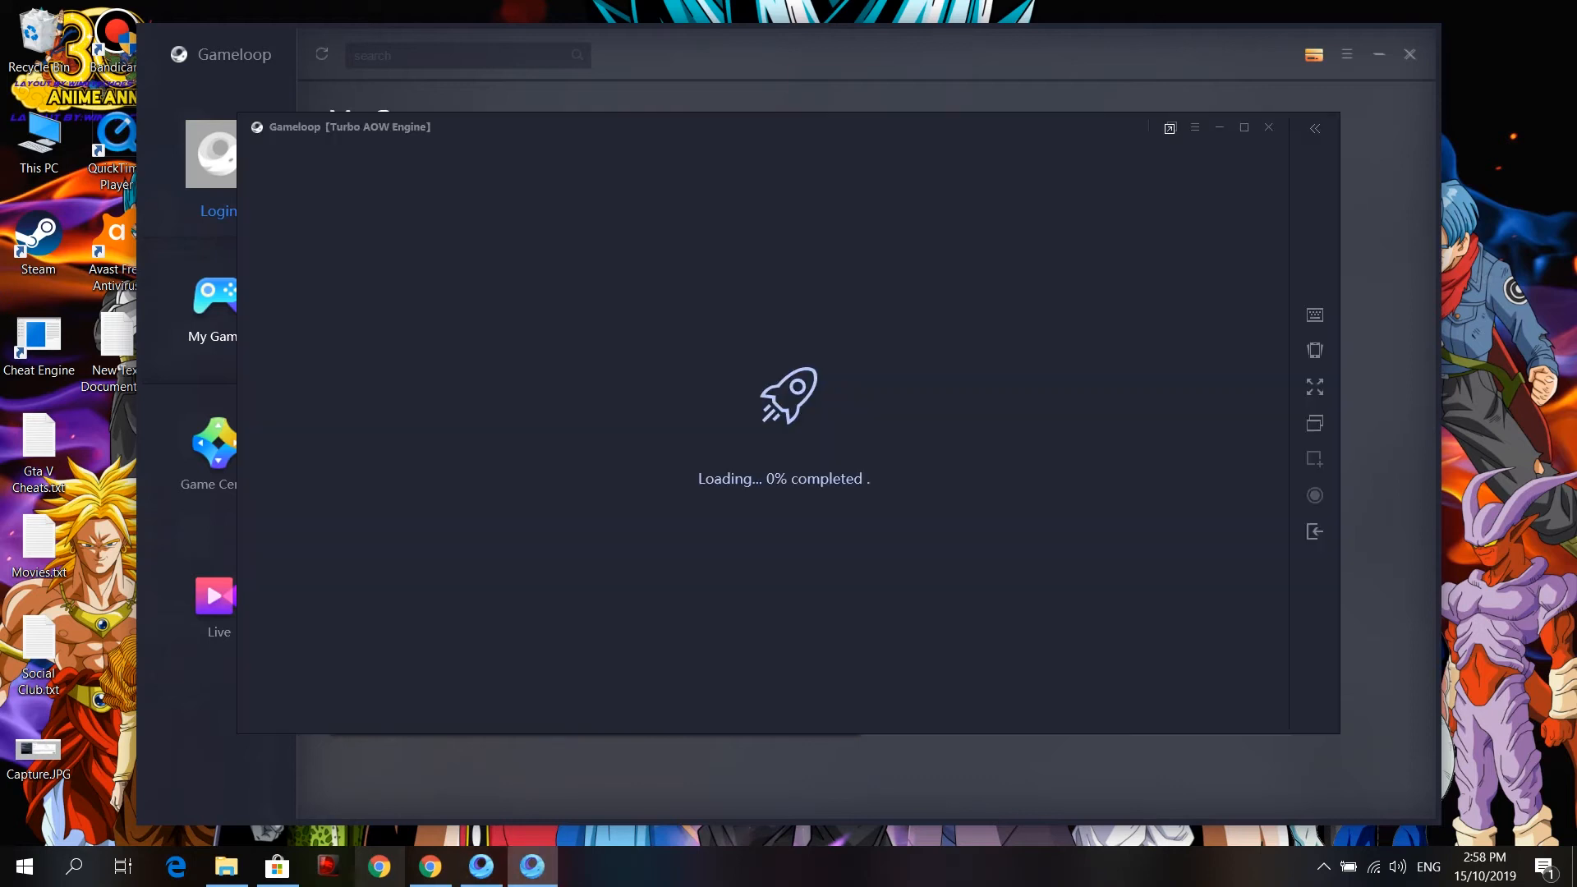